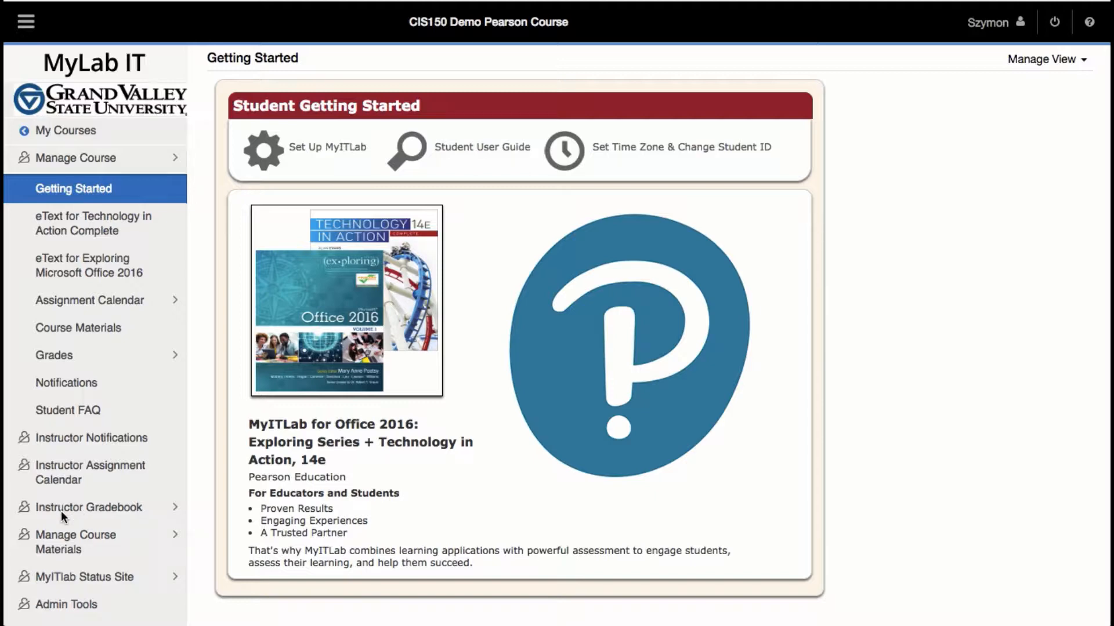
- Go to the Instructor Gradebook for the CIS150 demo course from the left navigation
click(89, 507)
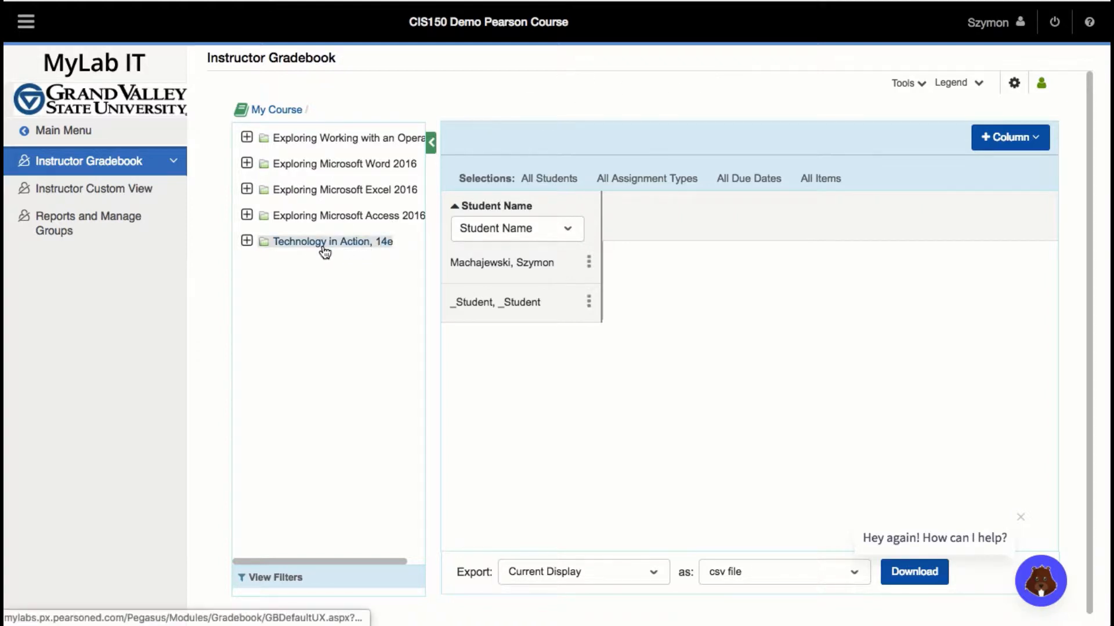
- Expand Technology in Action, 14e and set the Midterm column to Hide submissions from students
click(330, 242)
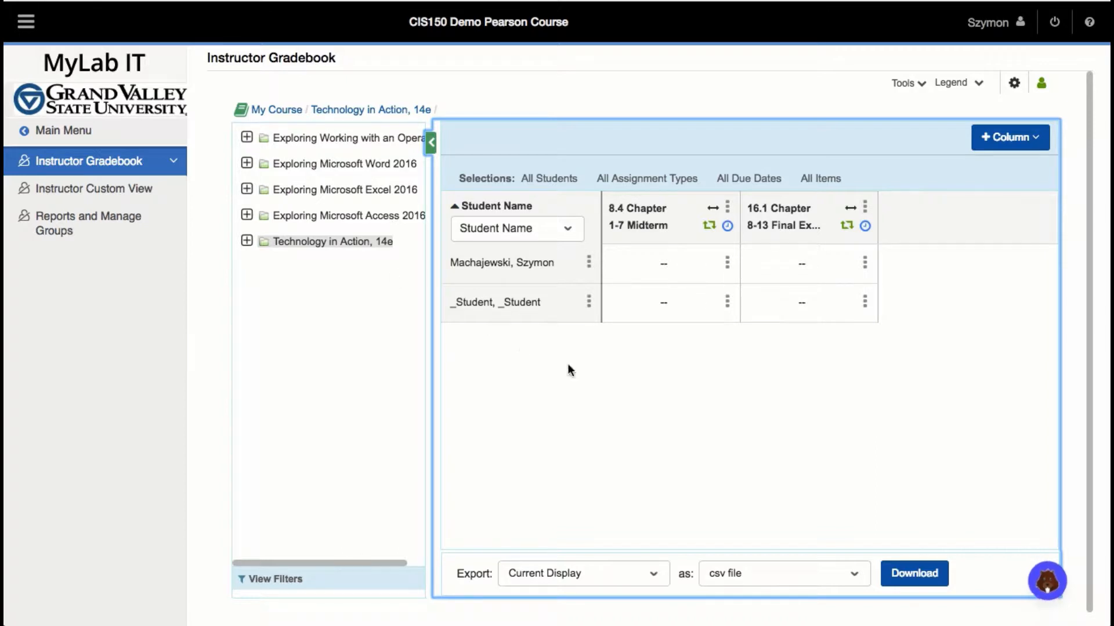
mouse_move(815, 246)
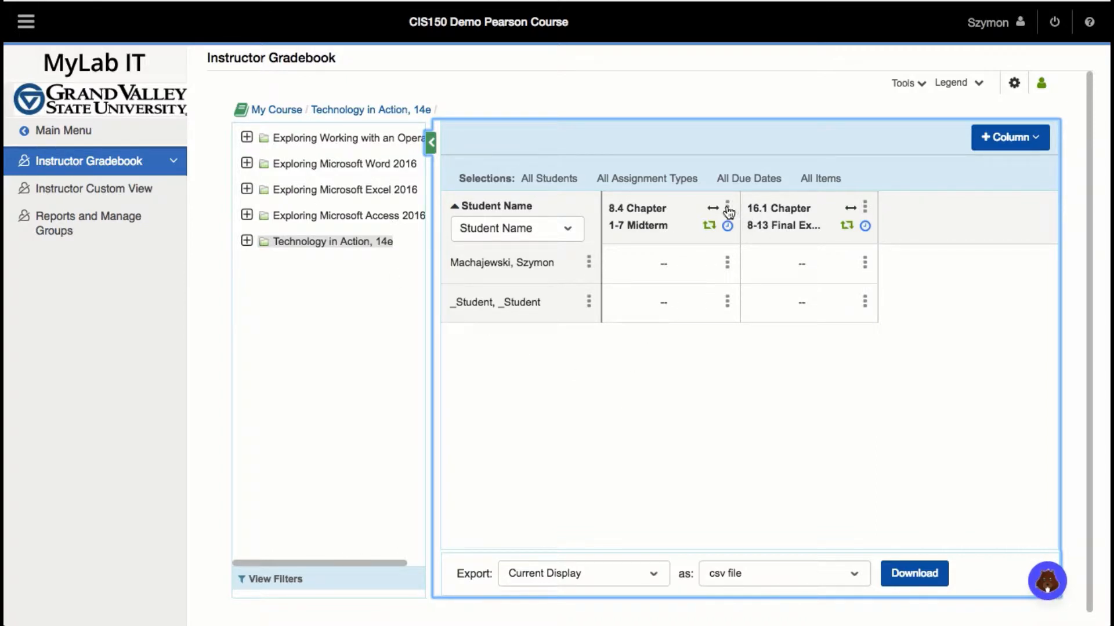
click(726, 210)
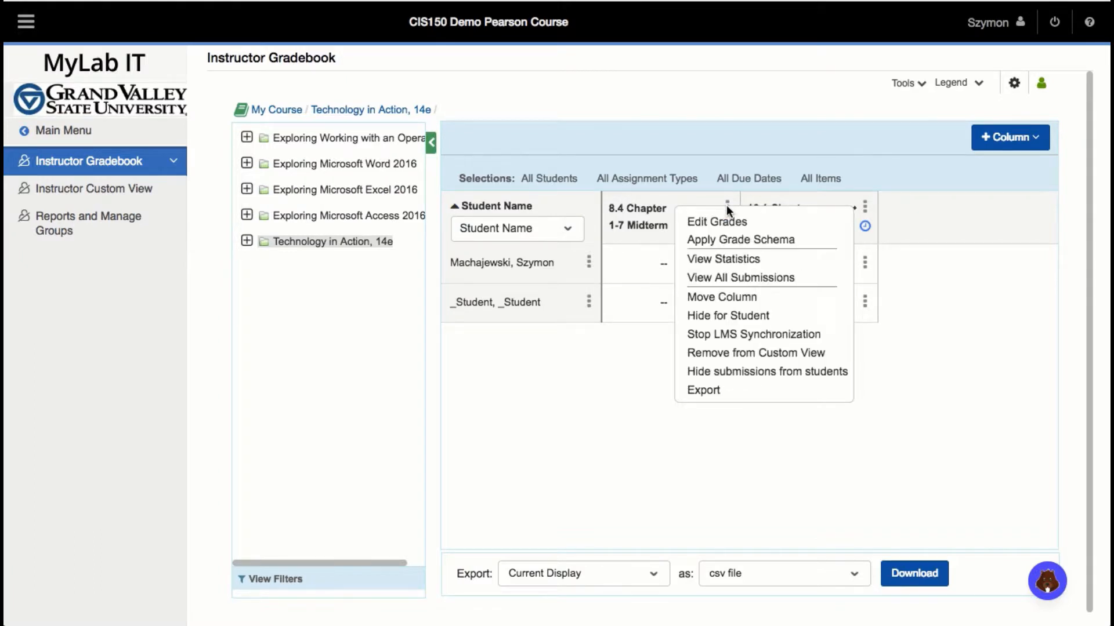
mouse_move(767, 371)
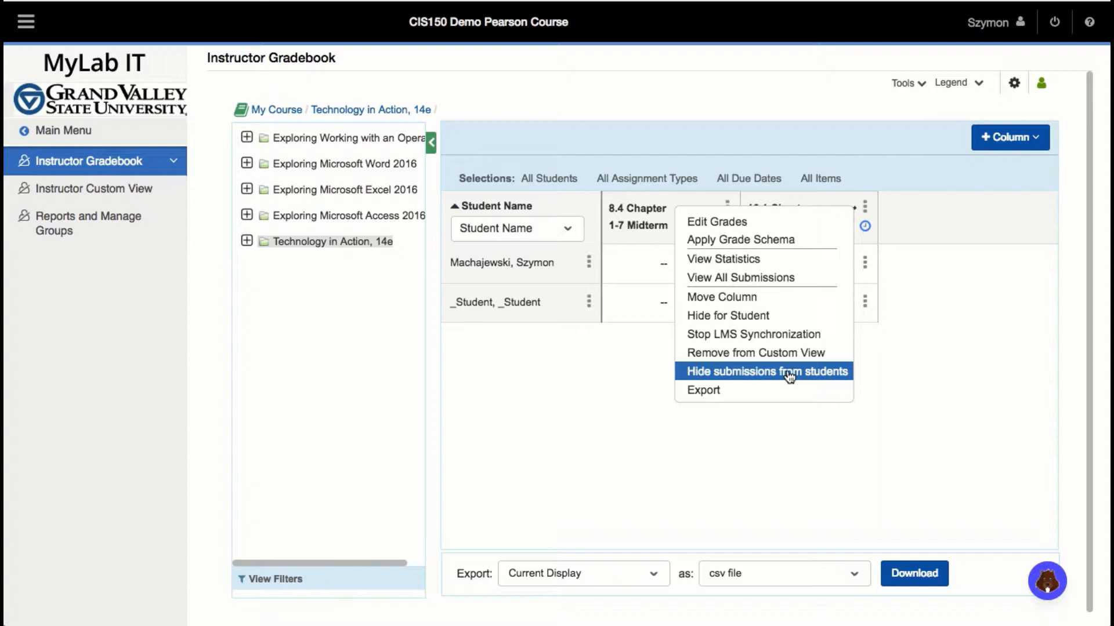
click(766, 371)
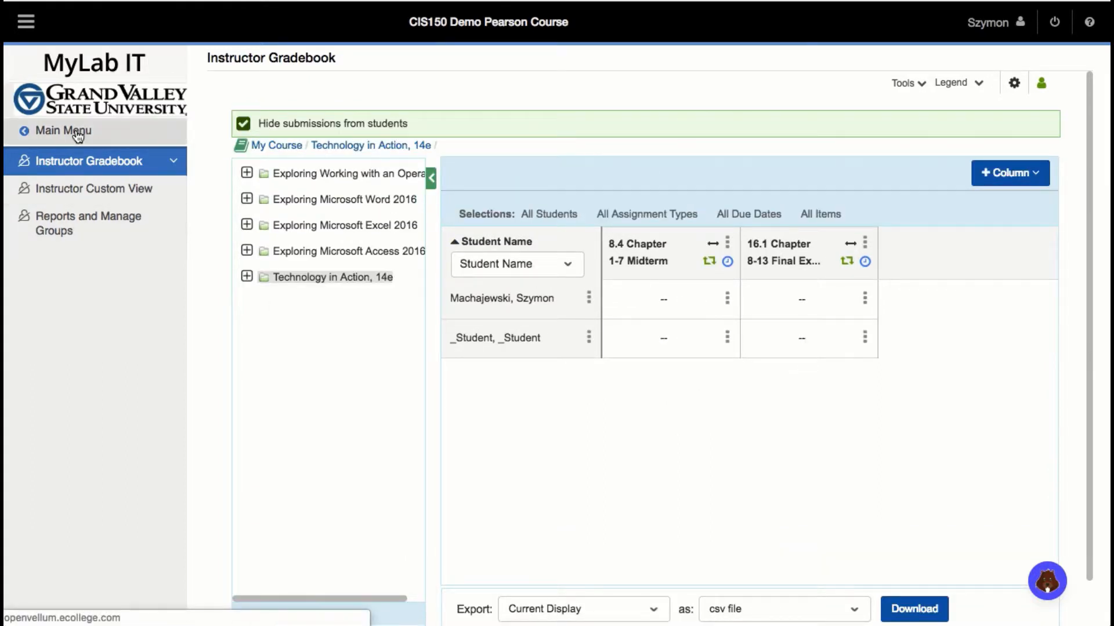
- Return to the main menu and reach the Assignment Calendar via Course Materials in student view
click(62, 131)
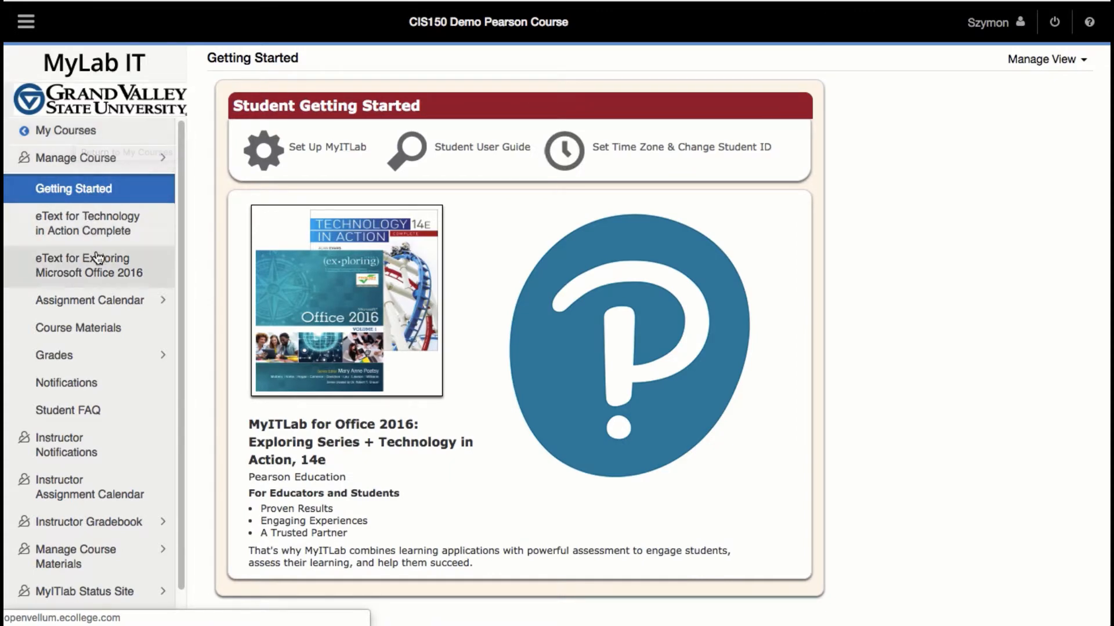
mouse_move(92, 265)
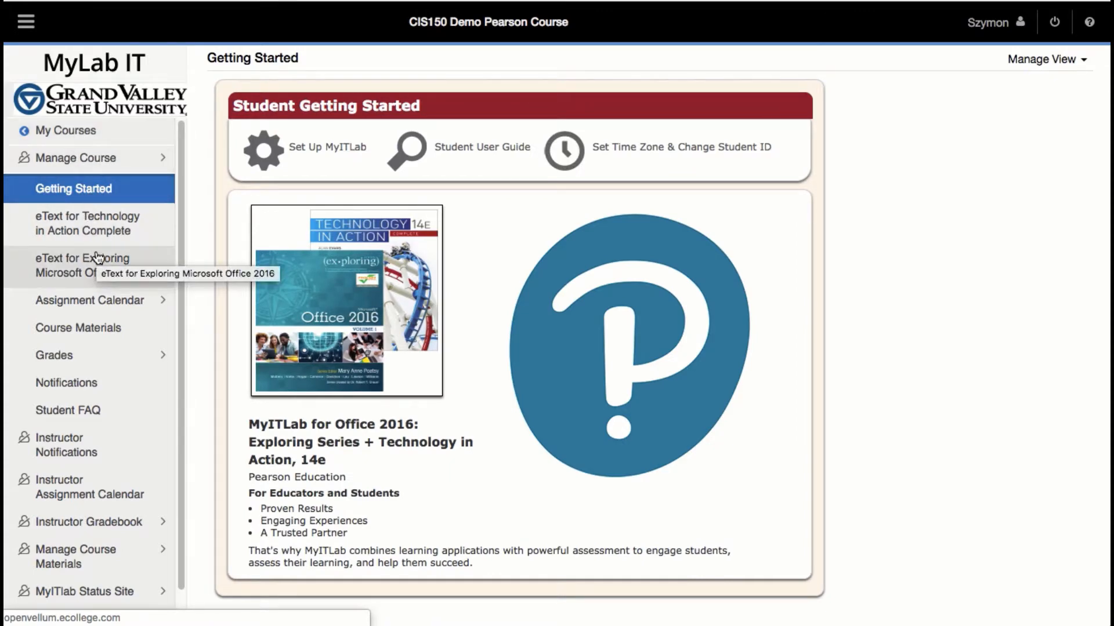
mouse_move(97, 287)
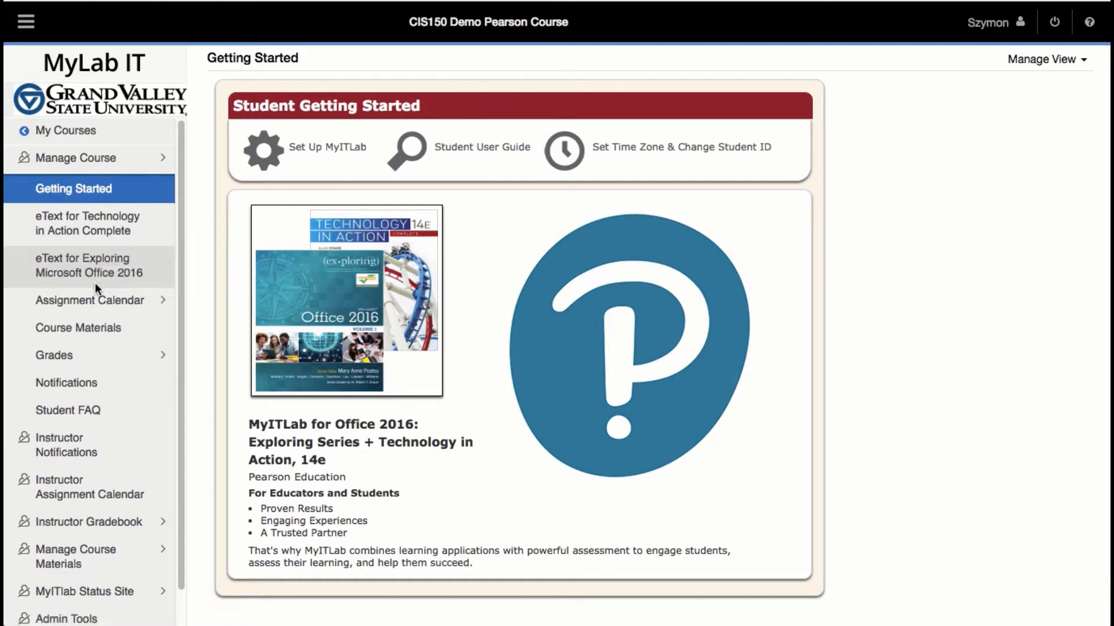
click(78, 327)
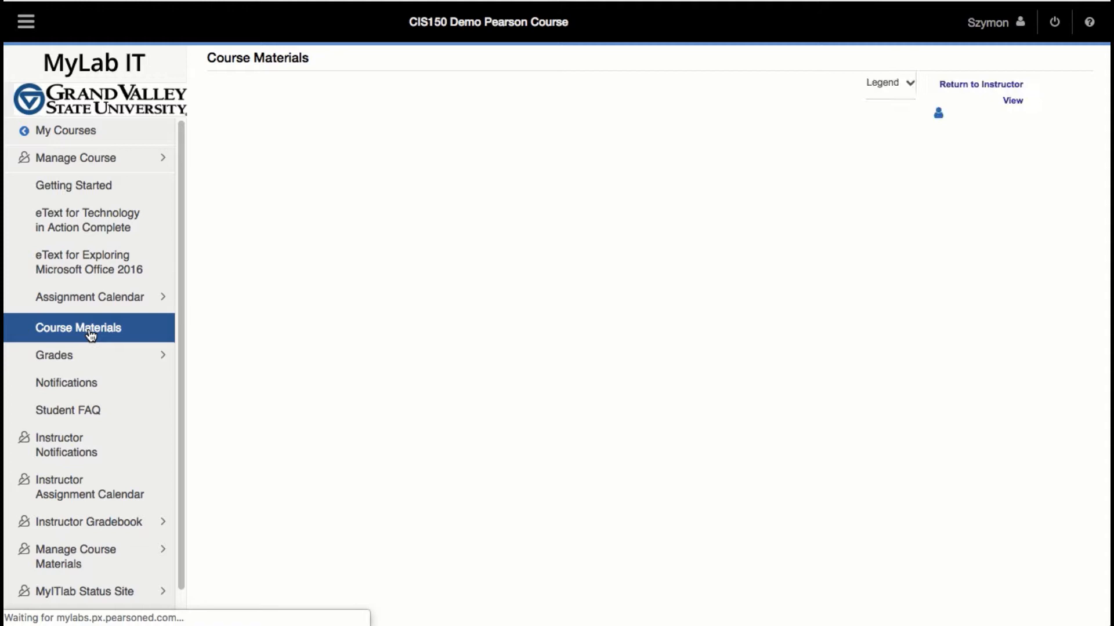
click(78, 327)
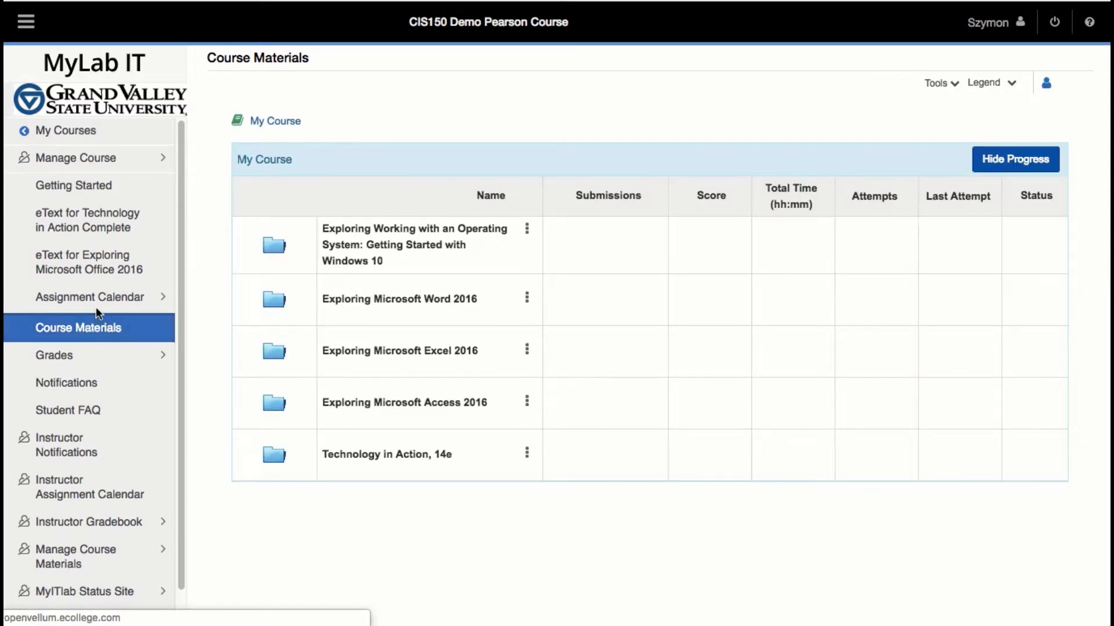
click(89, 297)
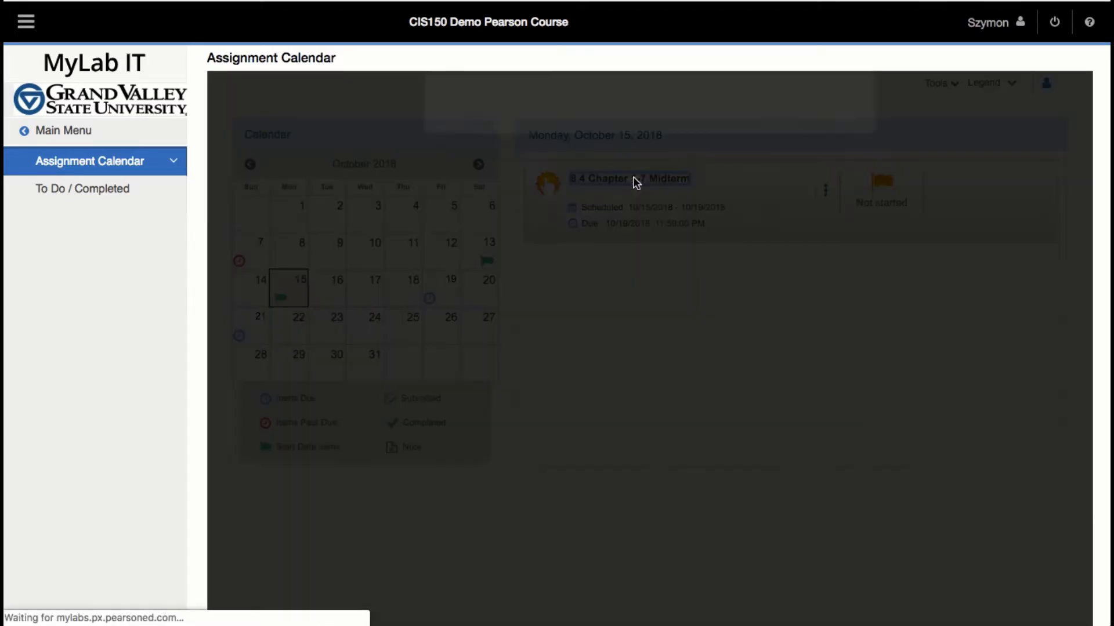
- Launch the 8.4 Chapter 1-7 Midterm, accepting the last-attempt warning, to reach question 1 of 60
click(627, 179)
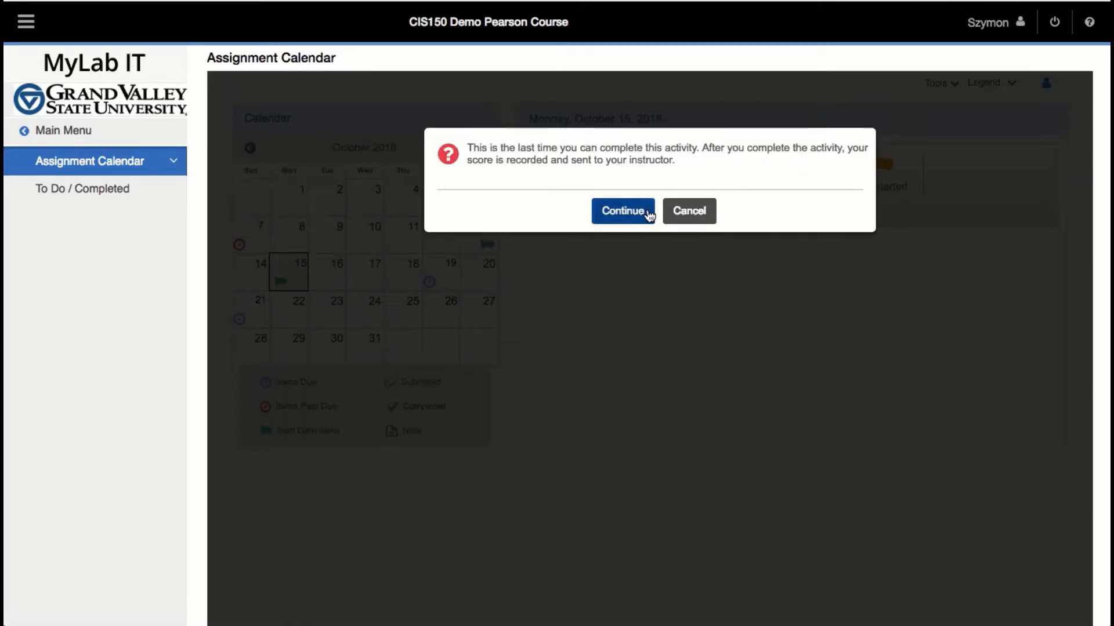
click(621, 211)
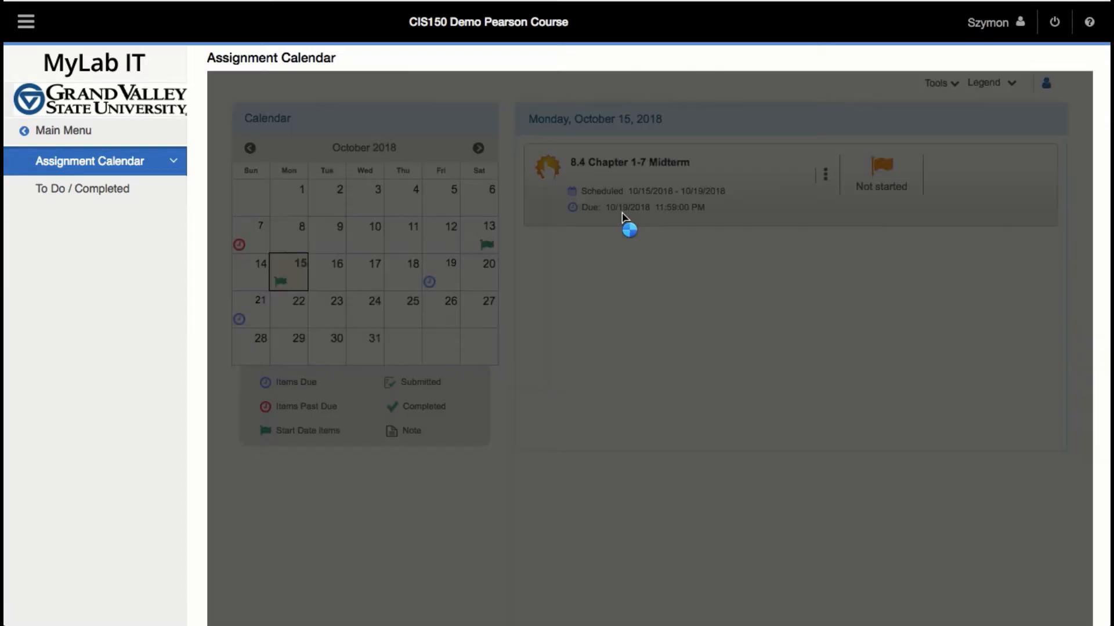
click(629, 162)
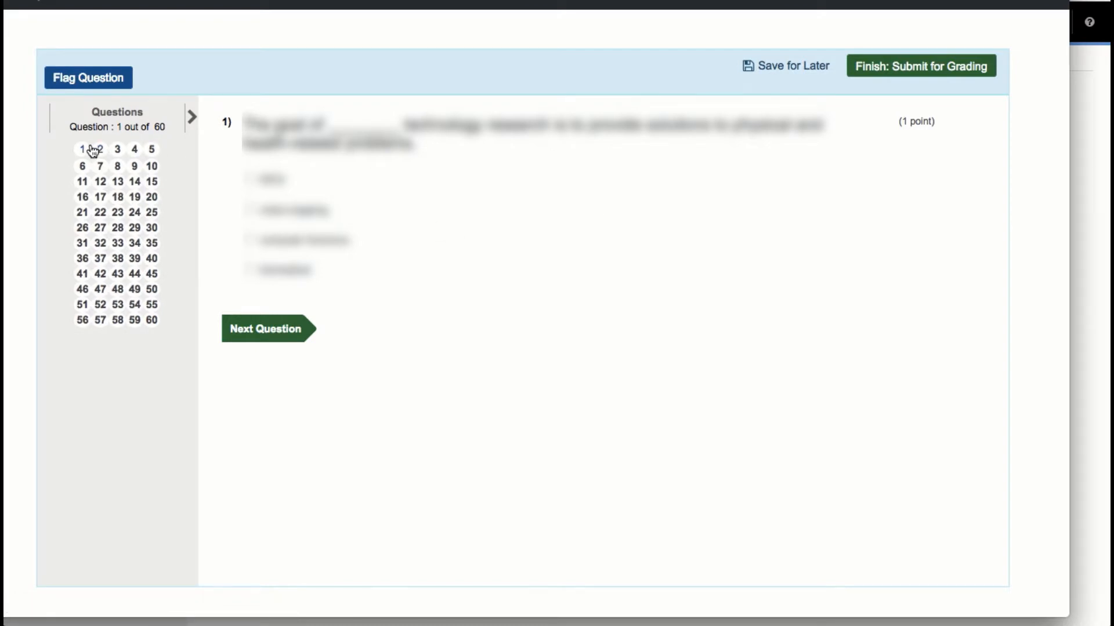
- Answer questions 1 and 2, then request Finish: Submit for Grading
click(81, 150)
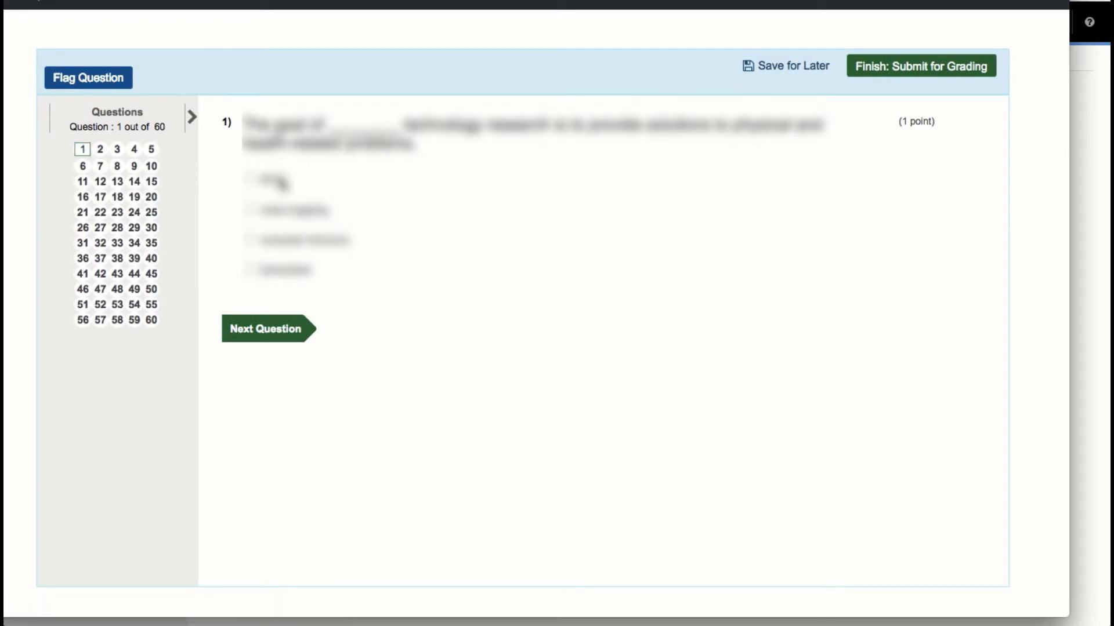
click(265, 329)
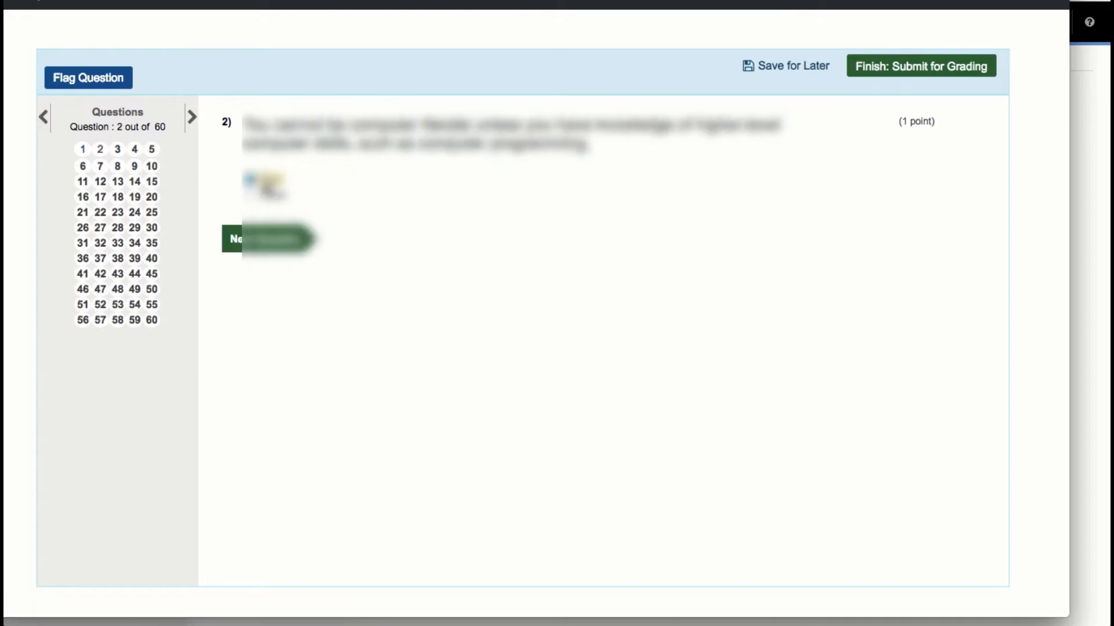
click(268, 239)
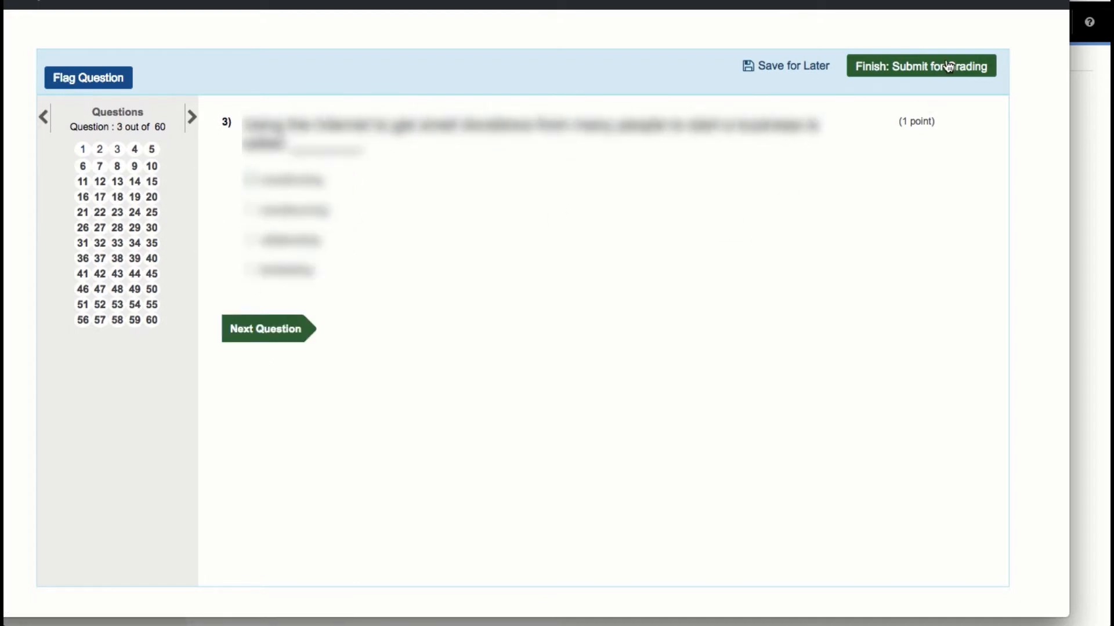
click(920, 65)
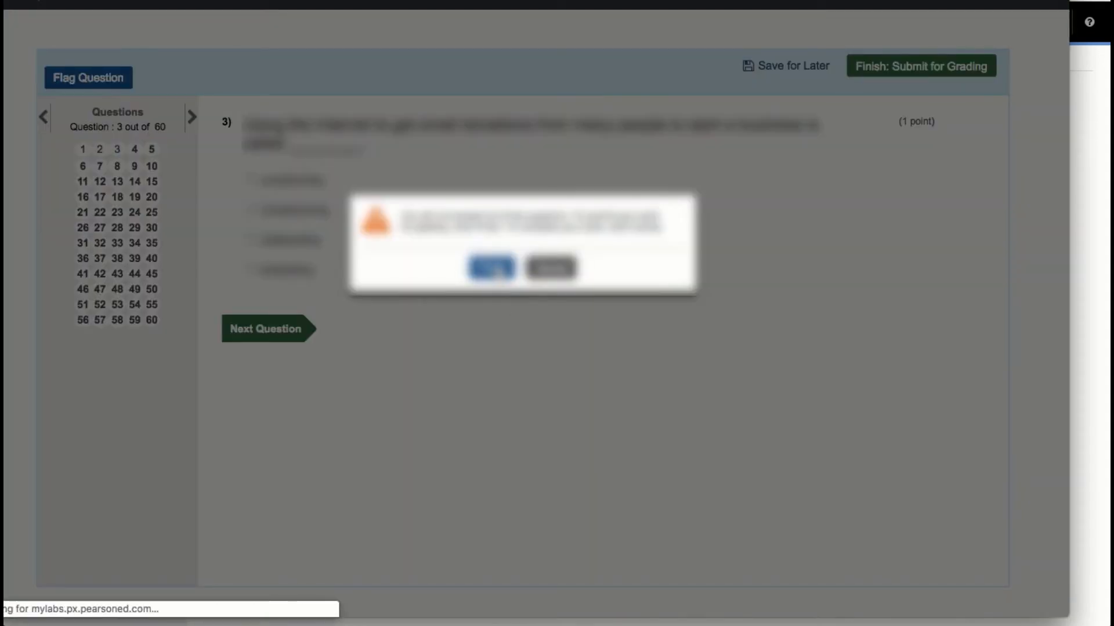
- Confirm the submission so the score page shows 0%, 0/60 points, 58 not attempted
click(491, 269)
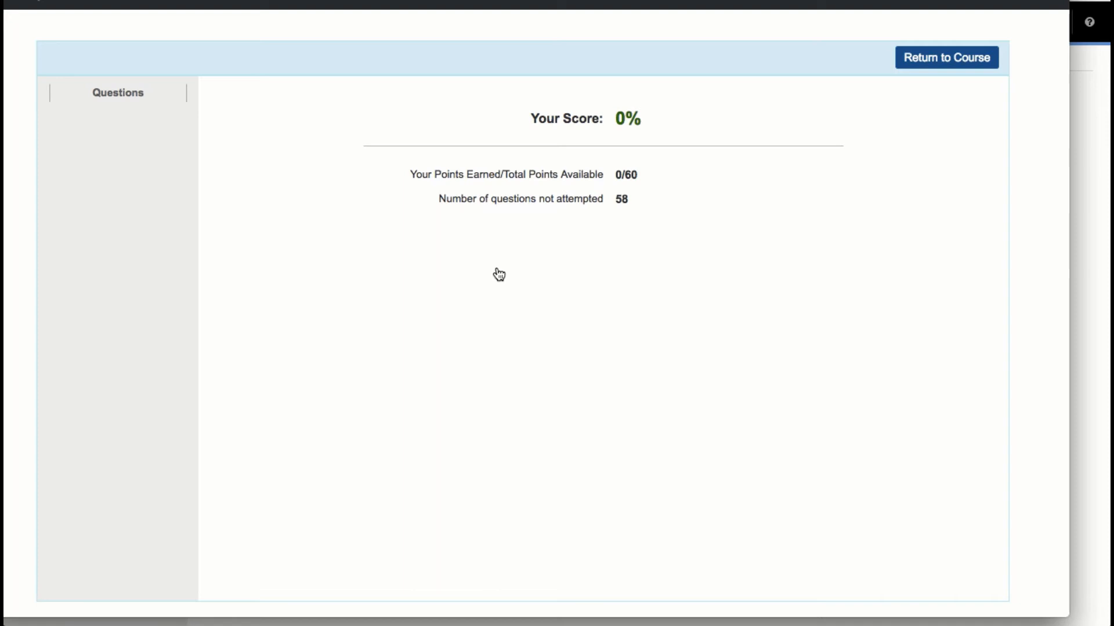
mouse_move(624, 239)
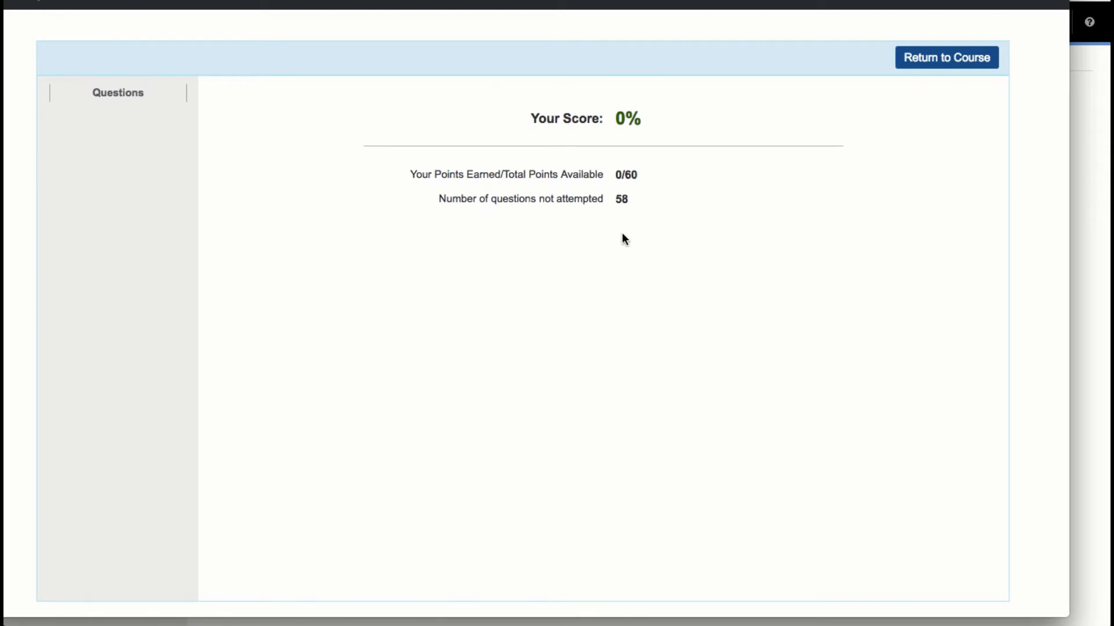
mouse_move(929, 64)
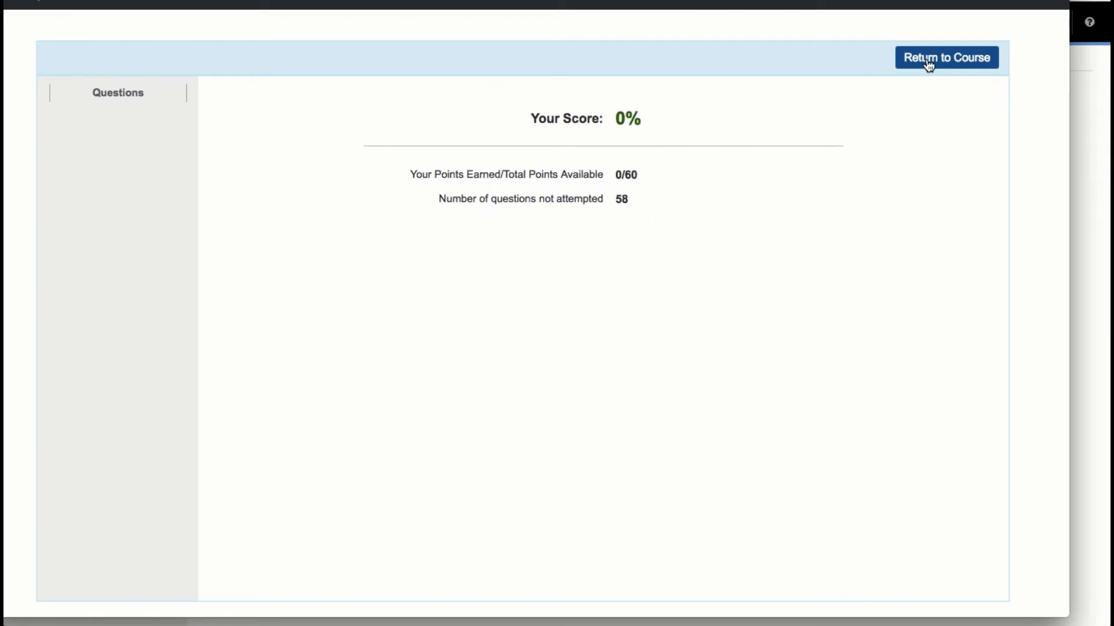
mouse_move(839, 172)
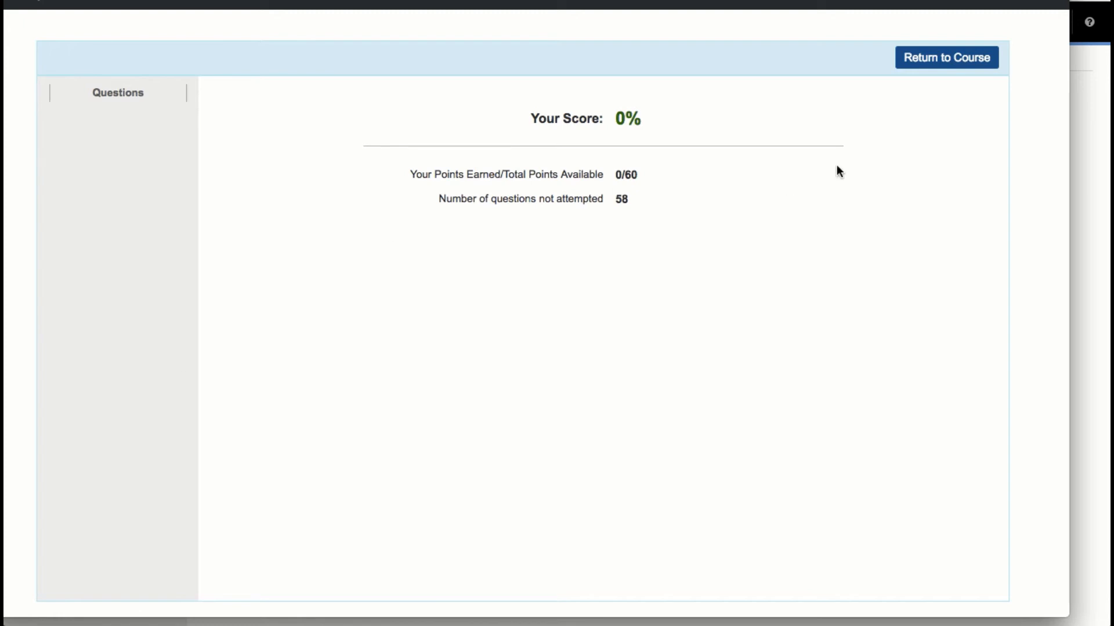
- Return to the calendar and view the midterm's submissions: a 0% attempt with hidden-submissions notice
click(946, 57)
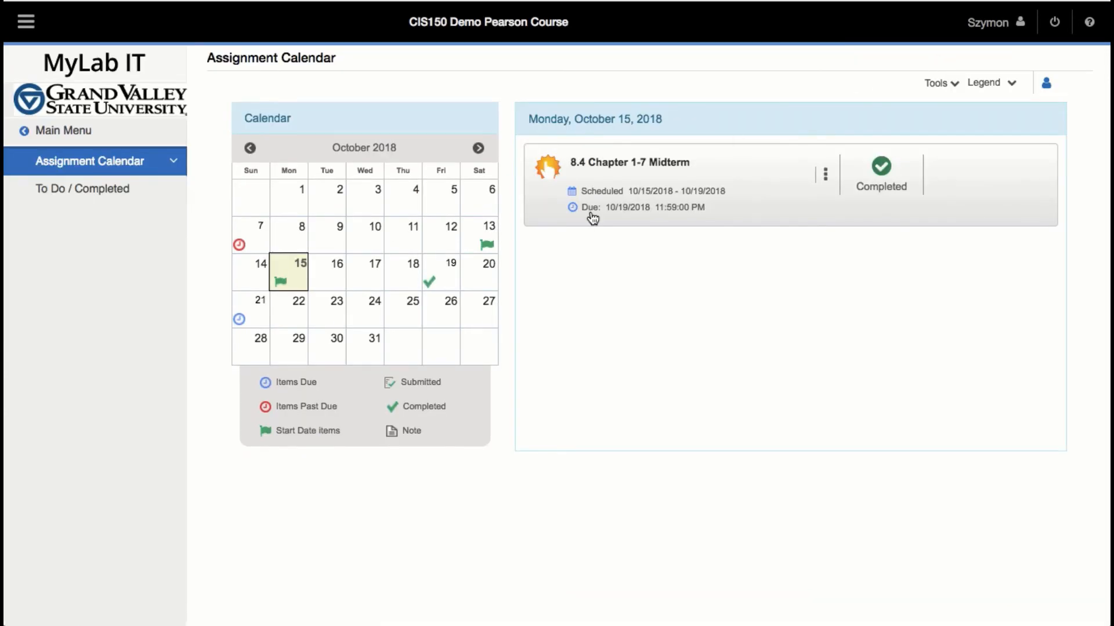
click(823, 174)
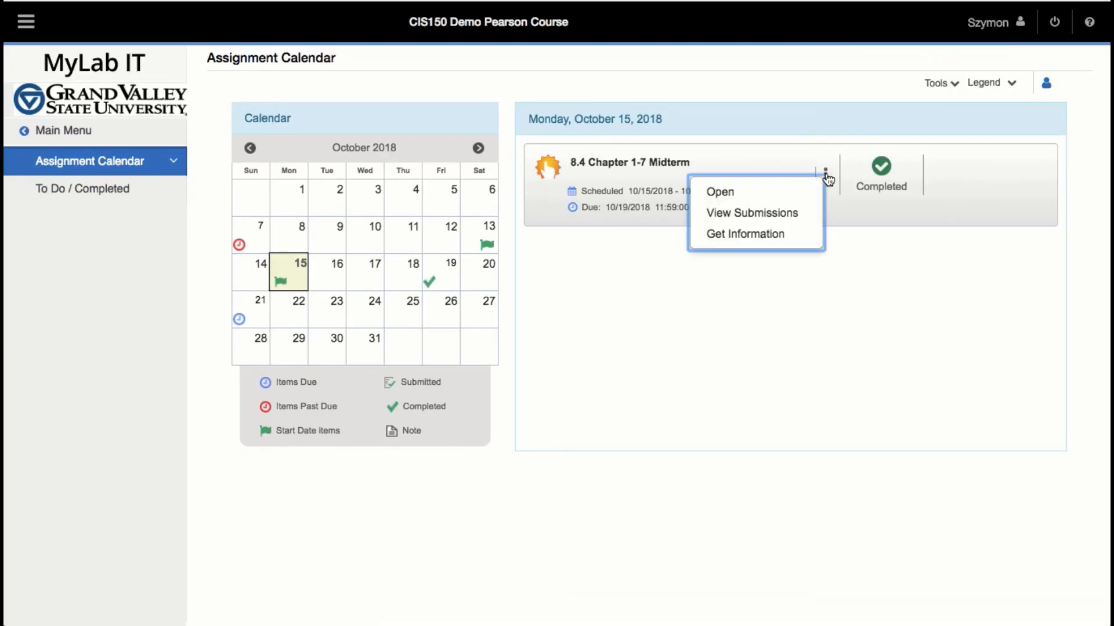
click(751, 213)
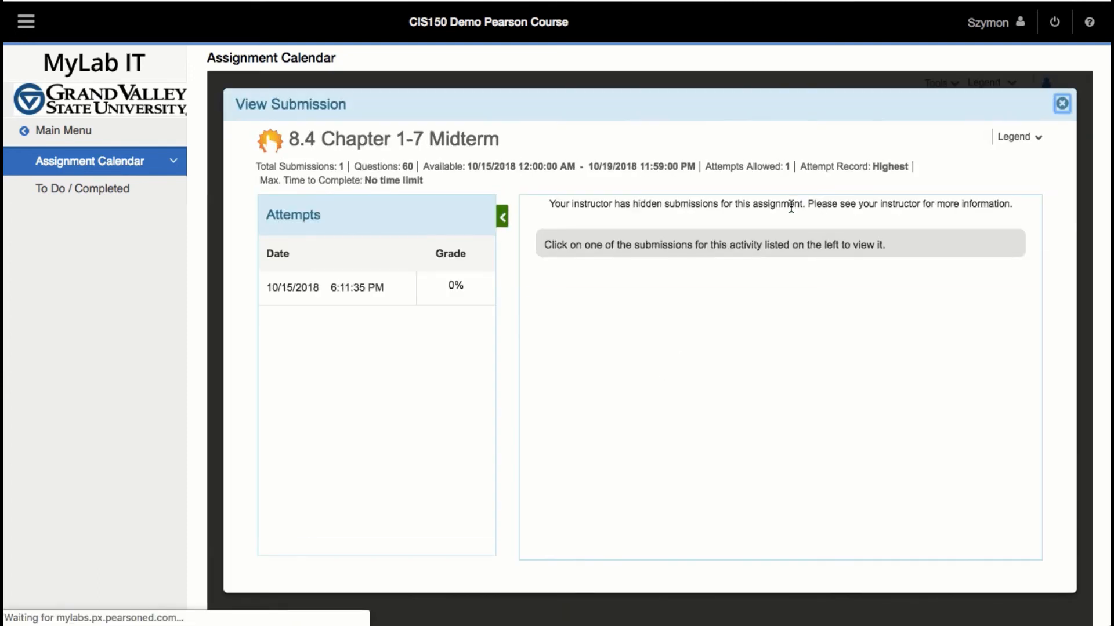